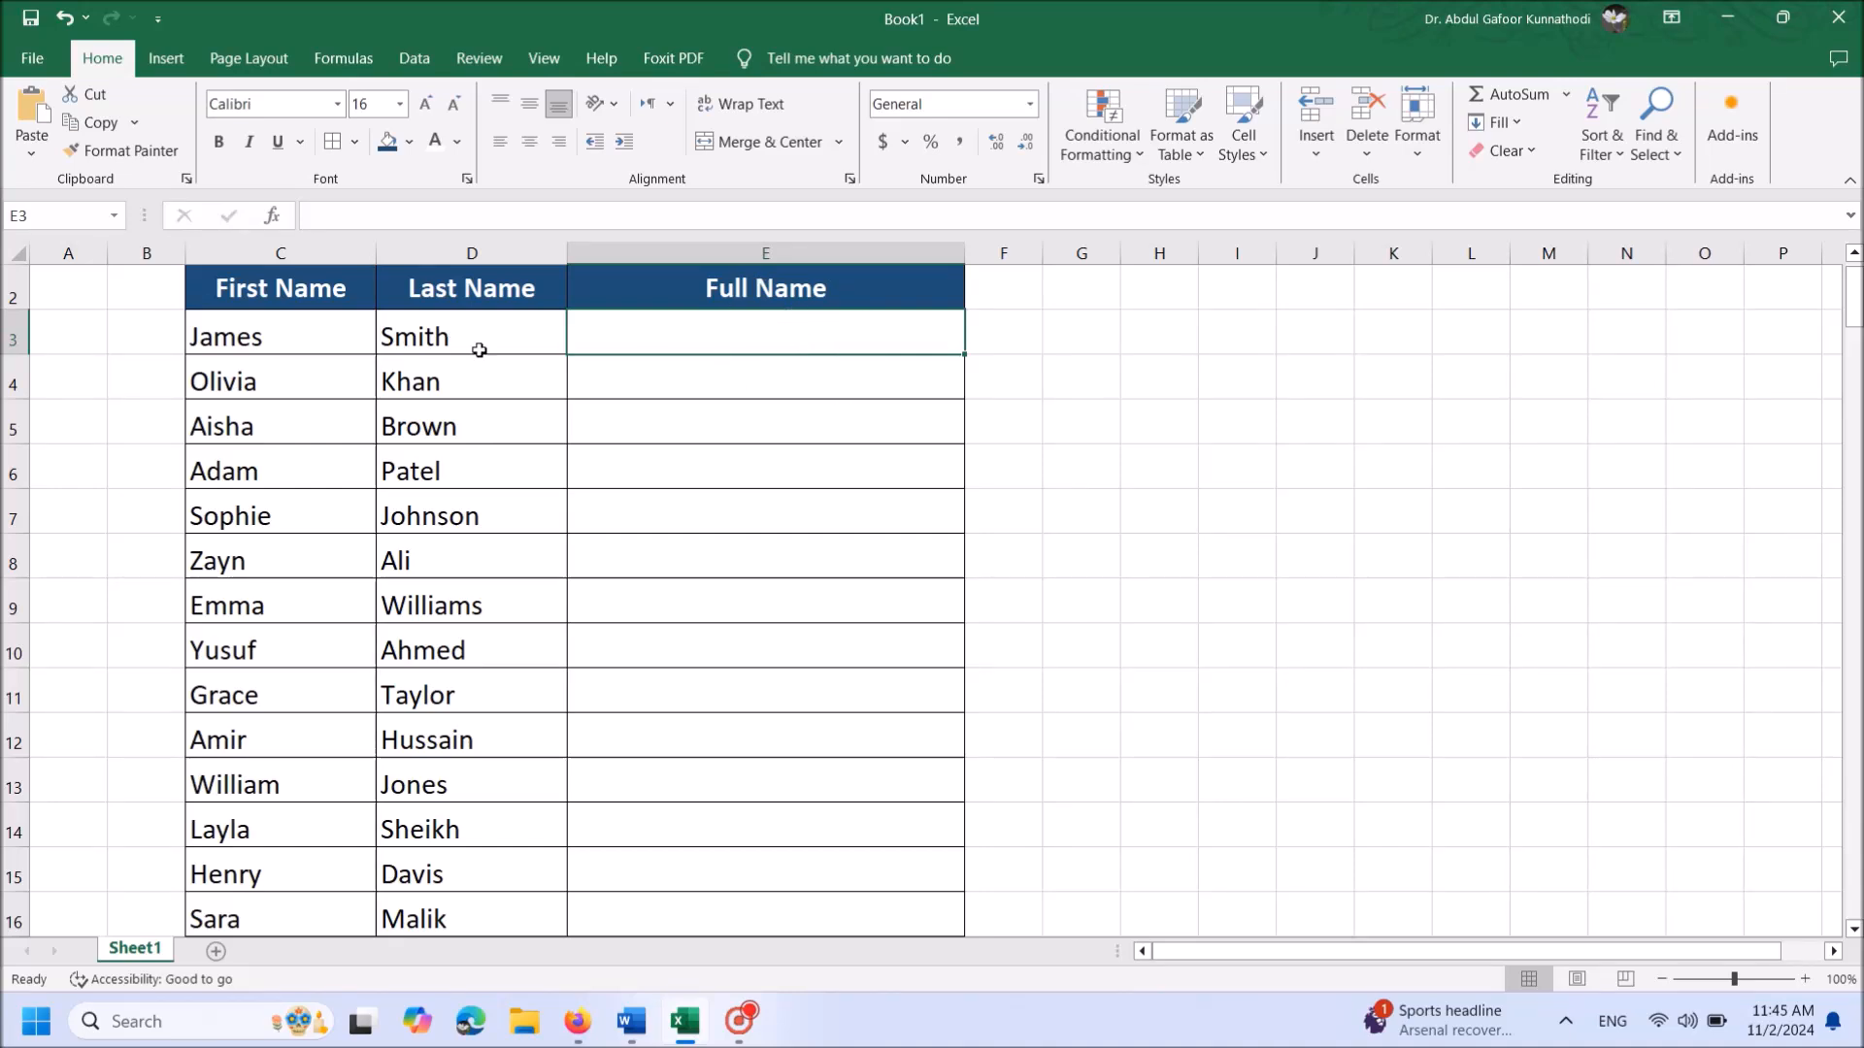
mouse_move(643, 342)
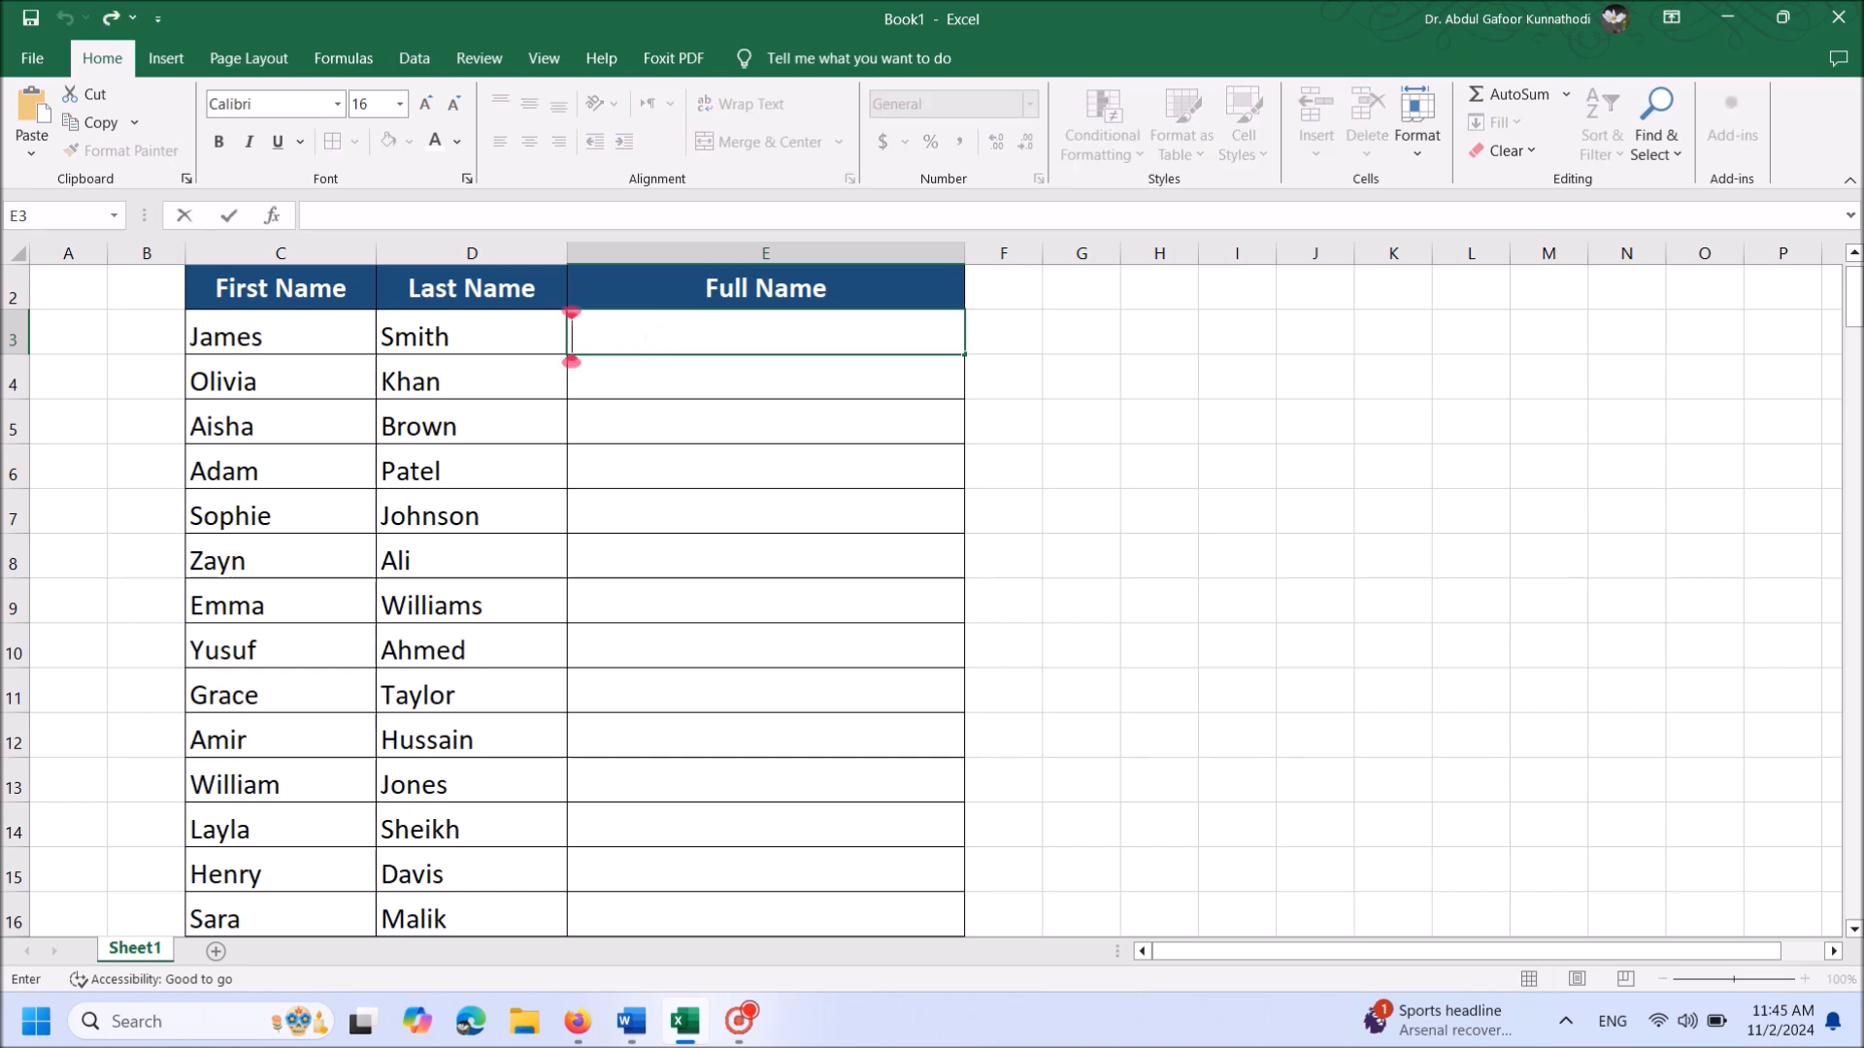
Step: Enter =C3&" "&D3 in E3 so it shows 'James Smith'
text(=)
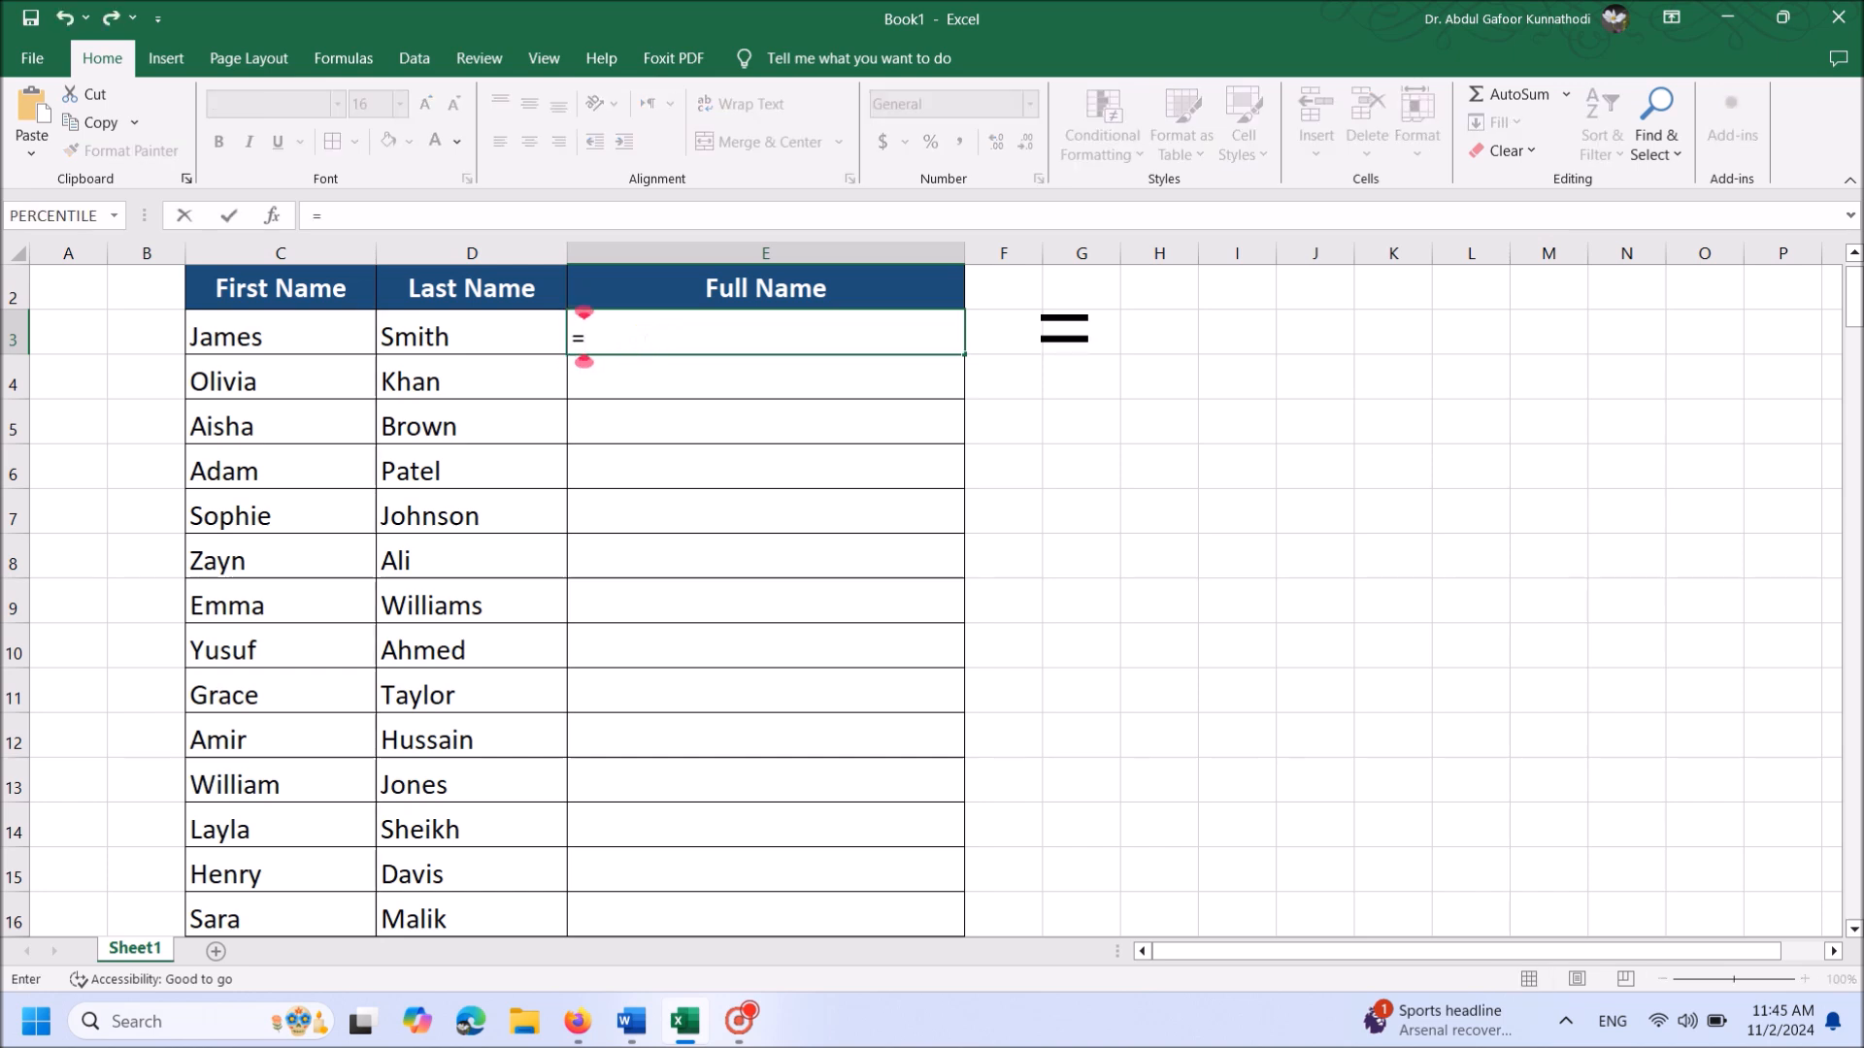
click(280, 336)
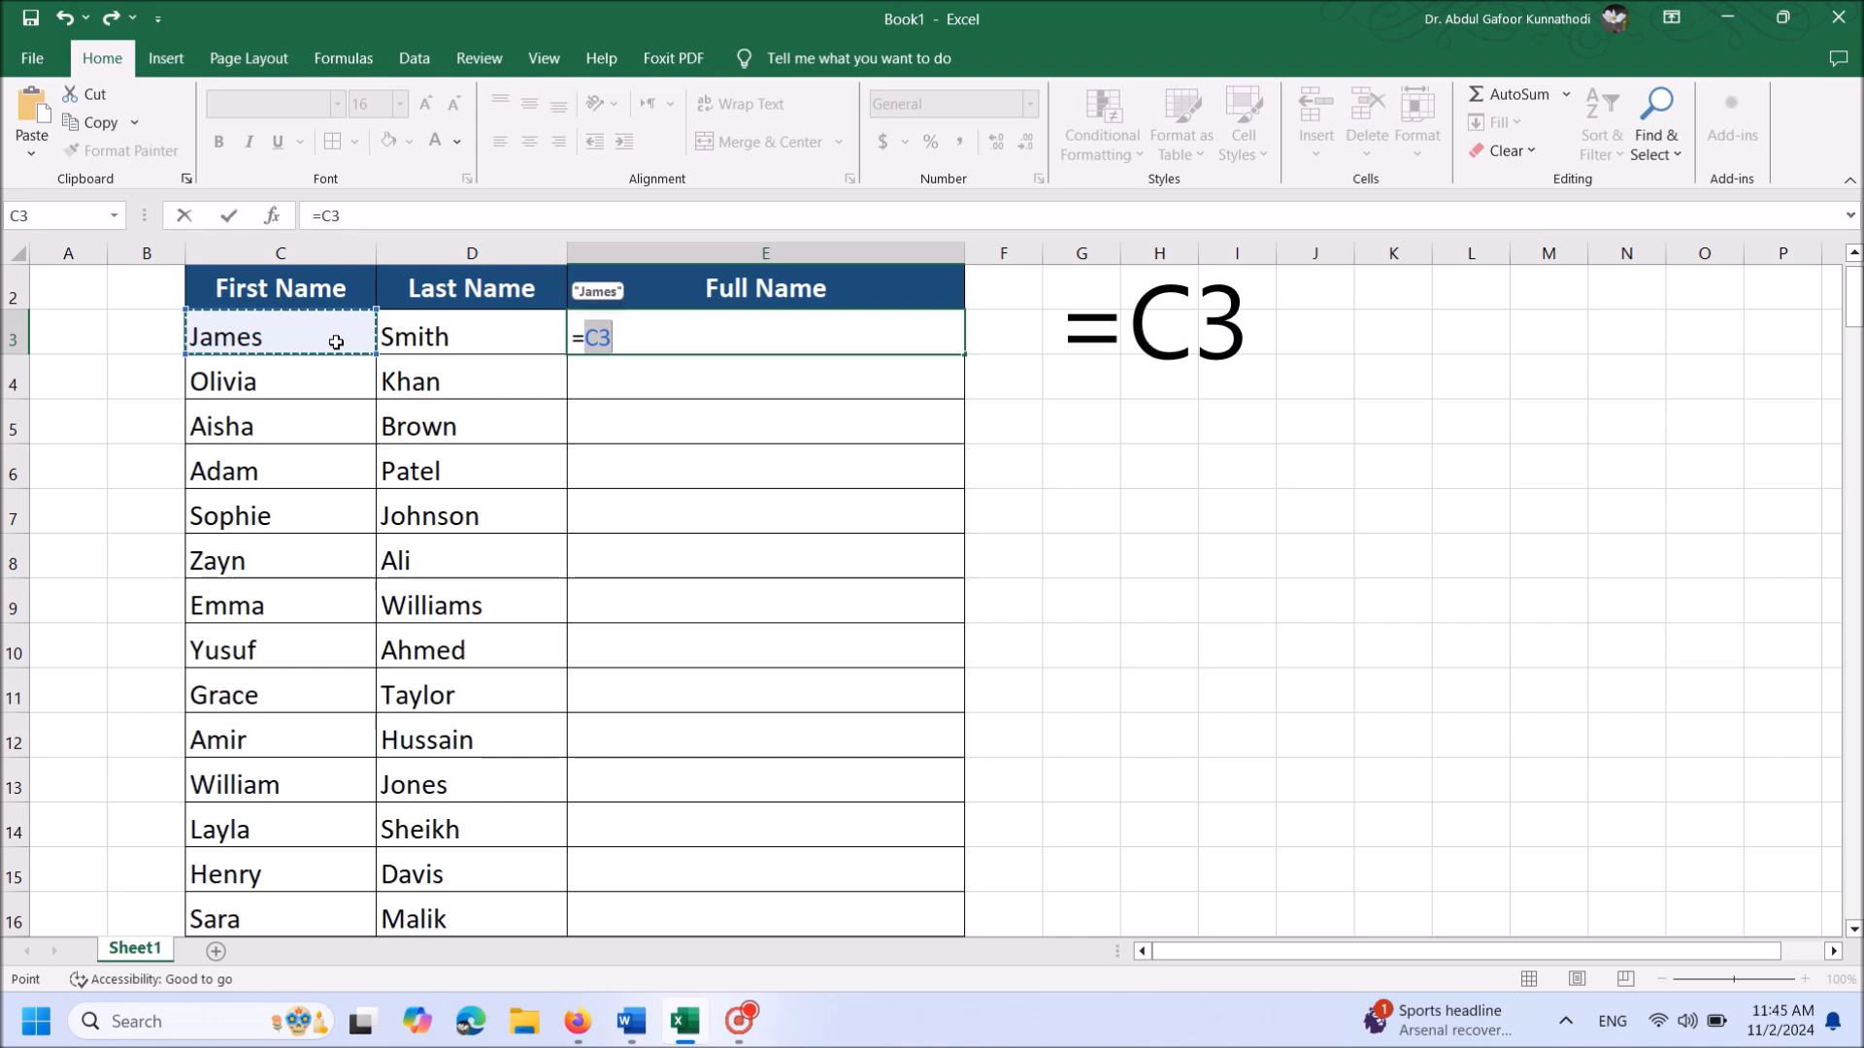
text(&)
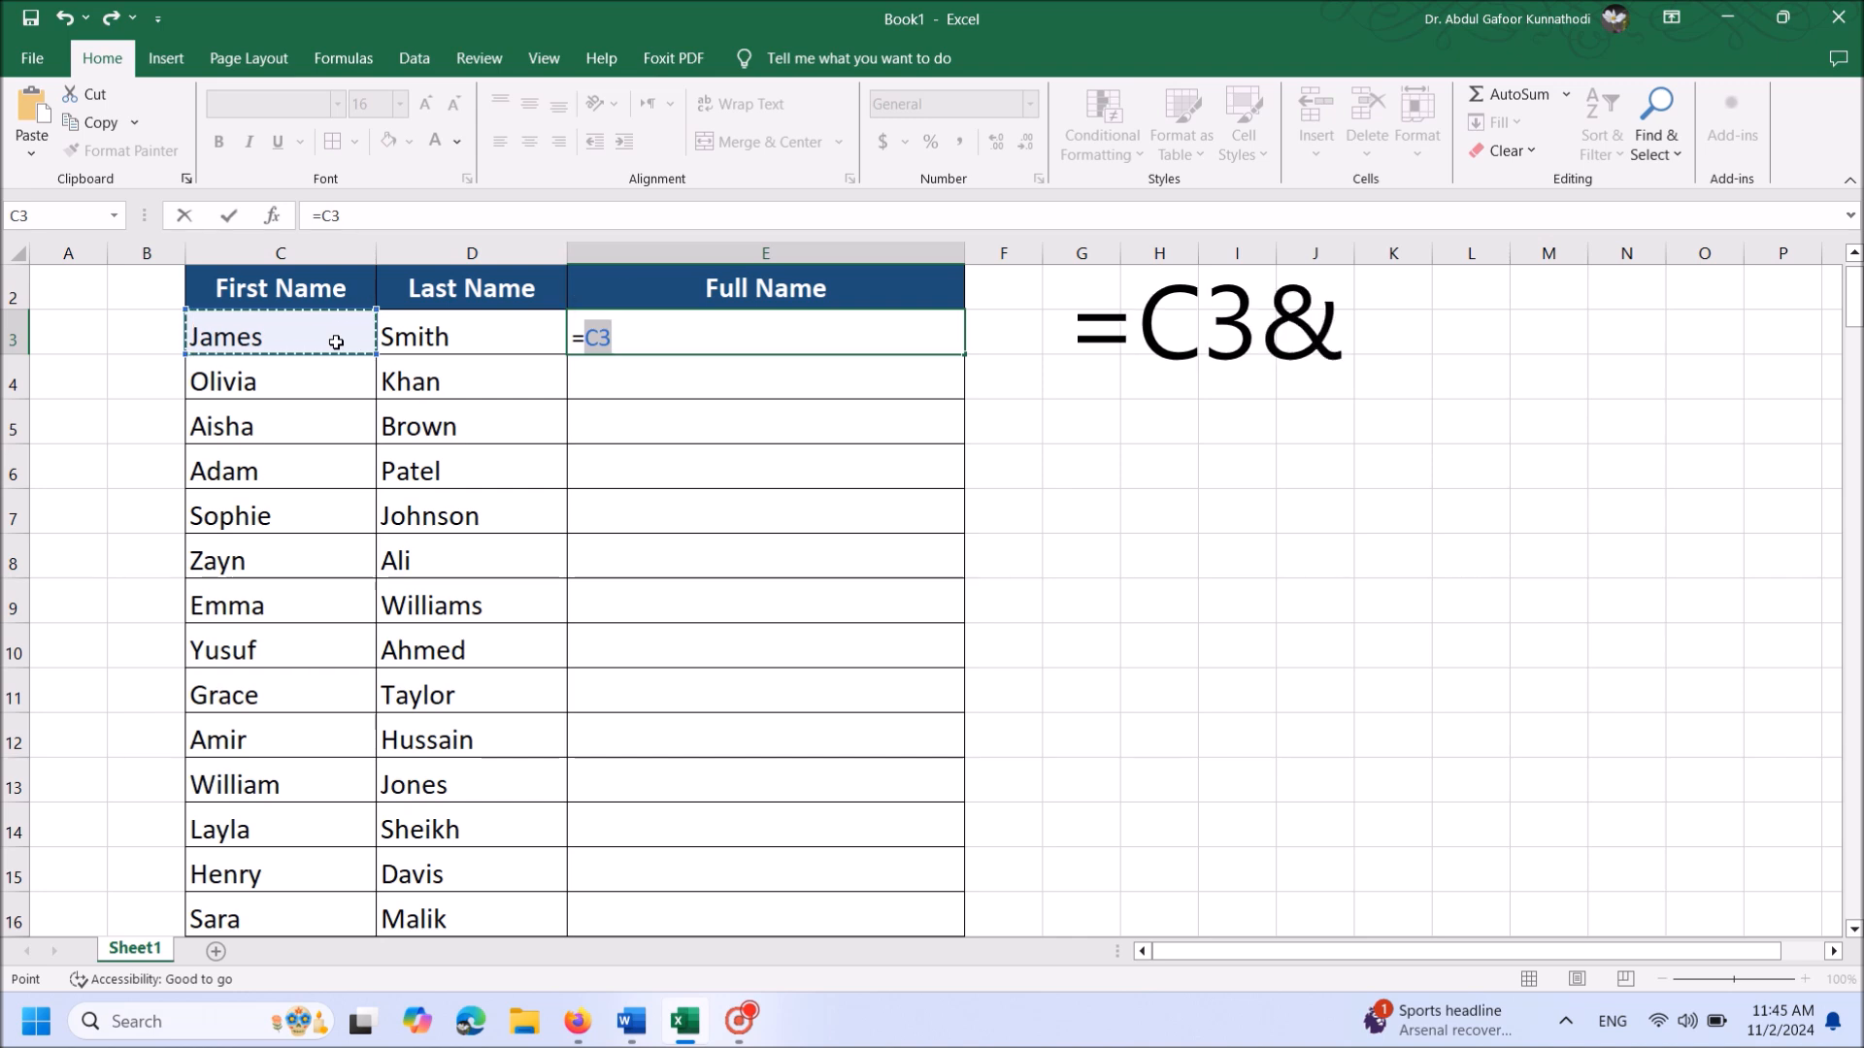
text(&")
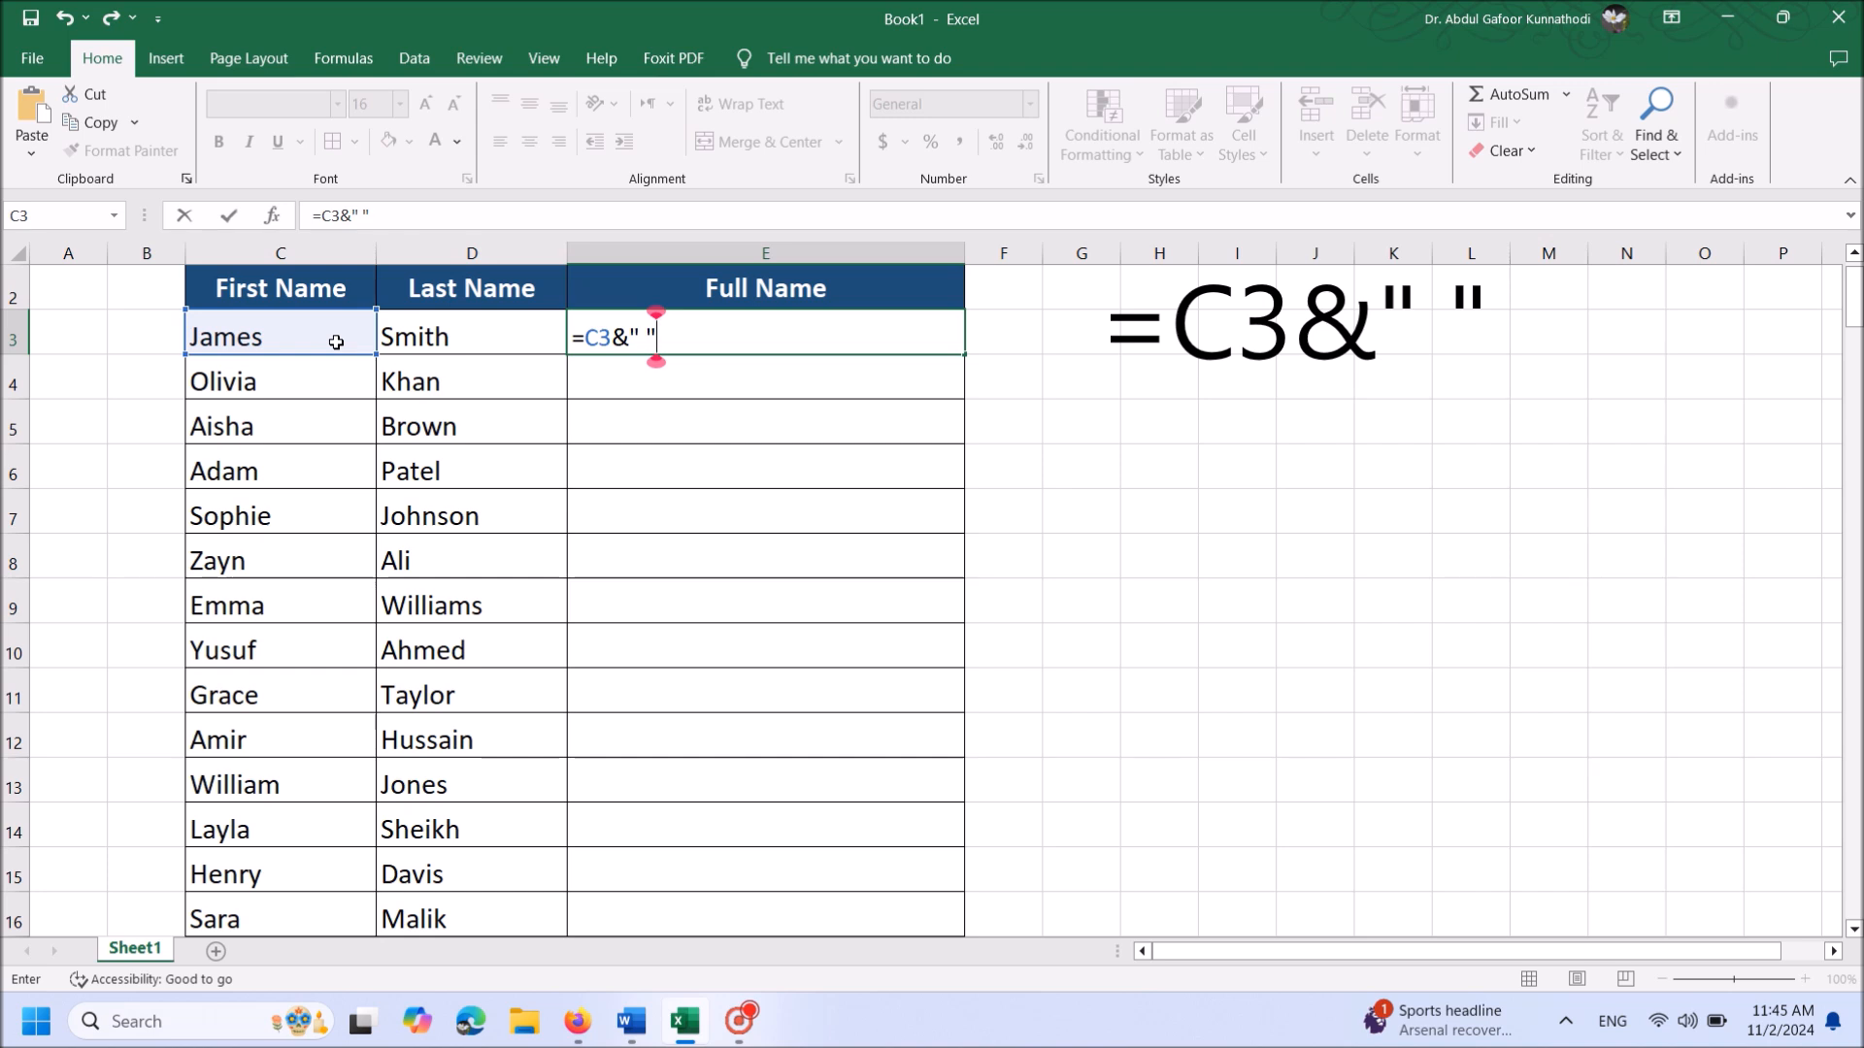
text(&)
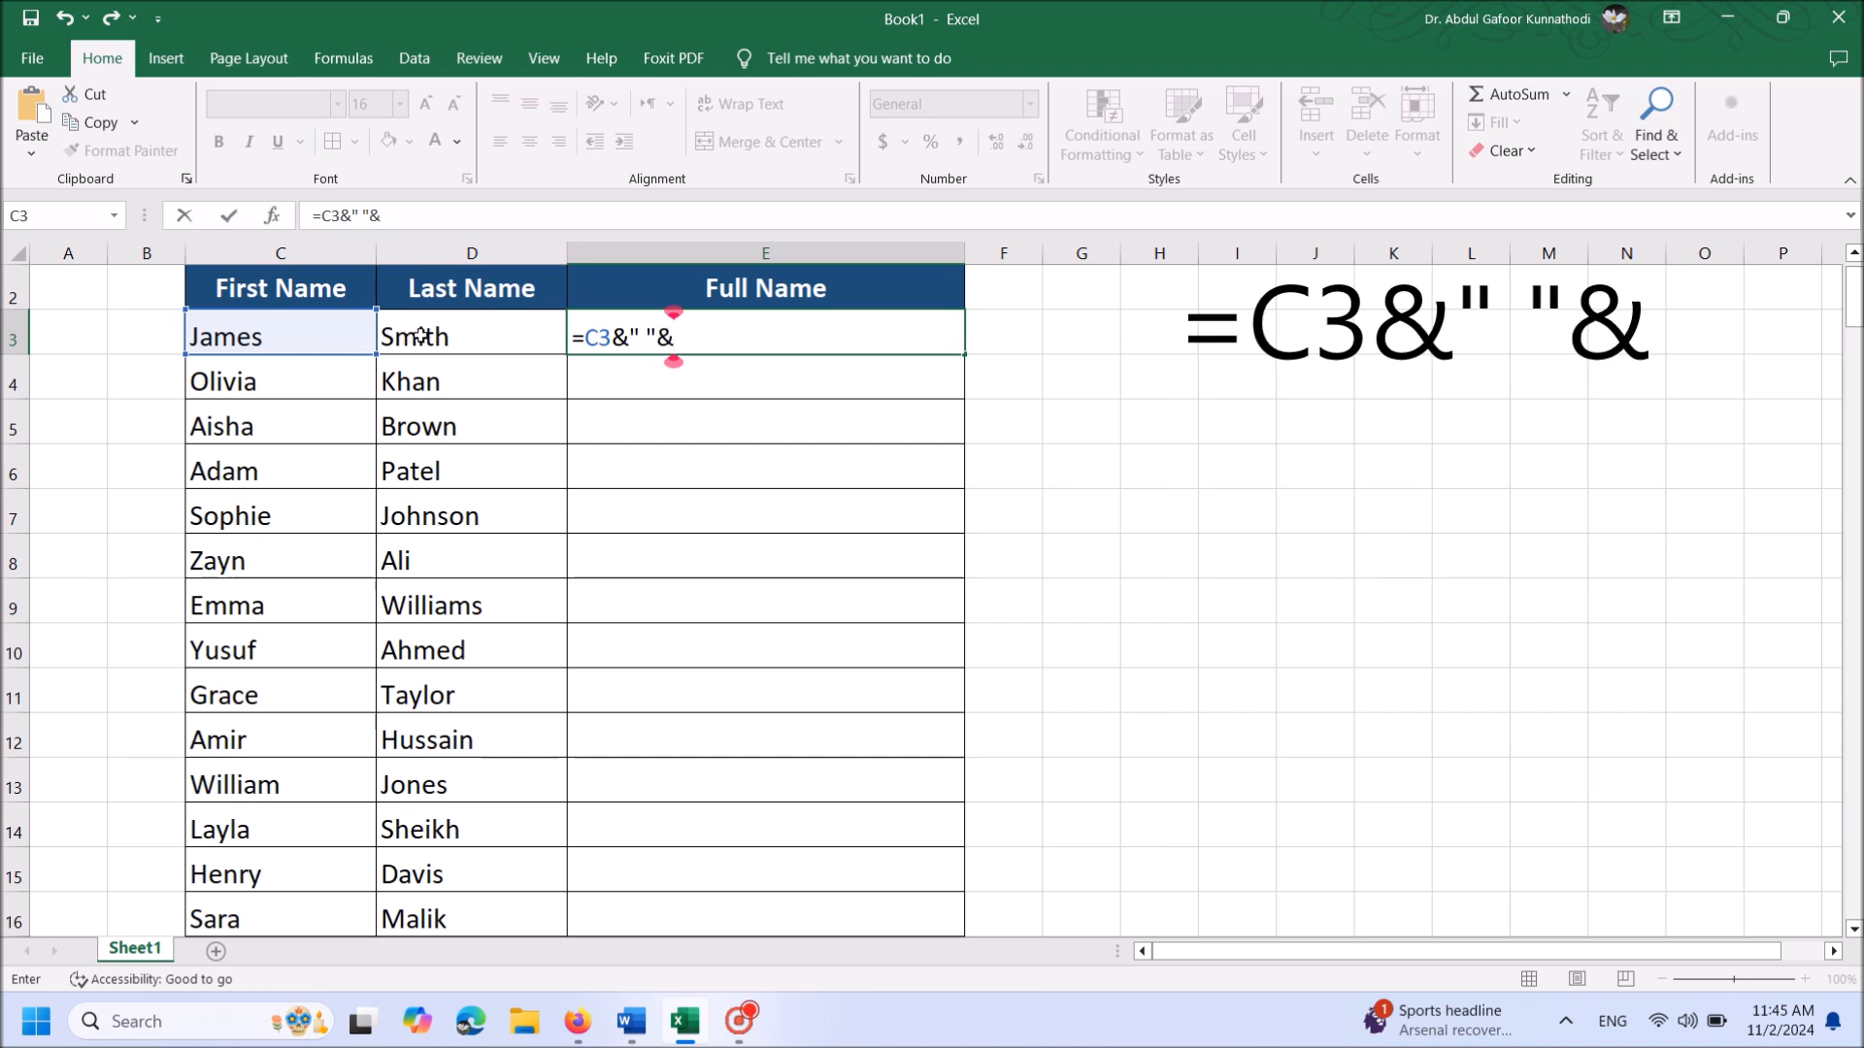
click(469, 336)
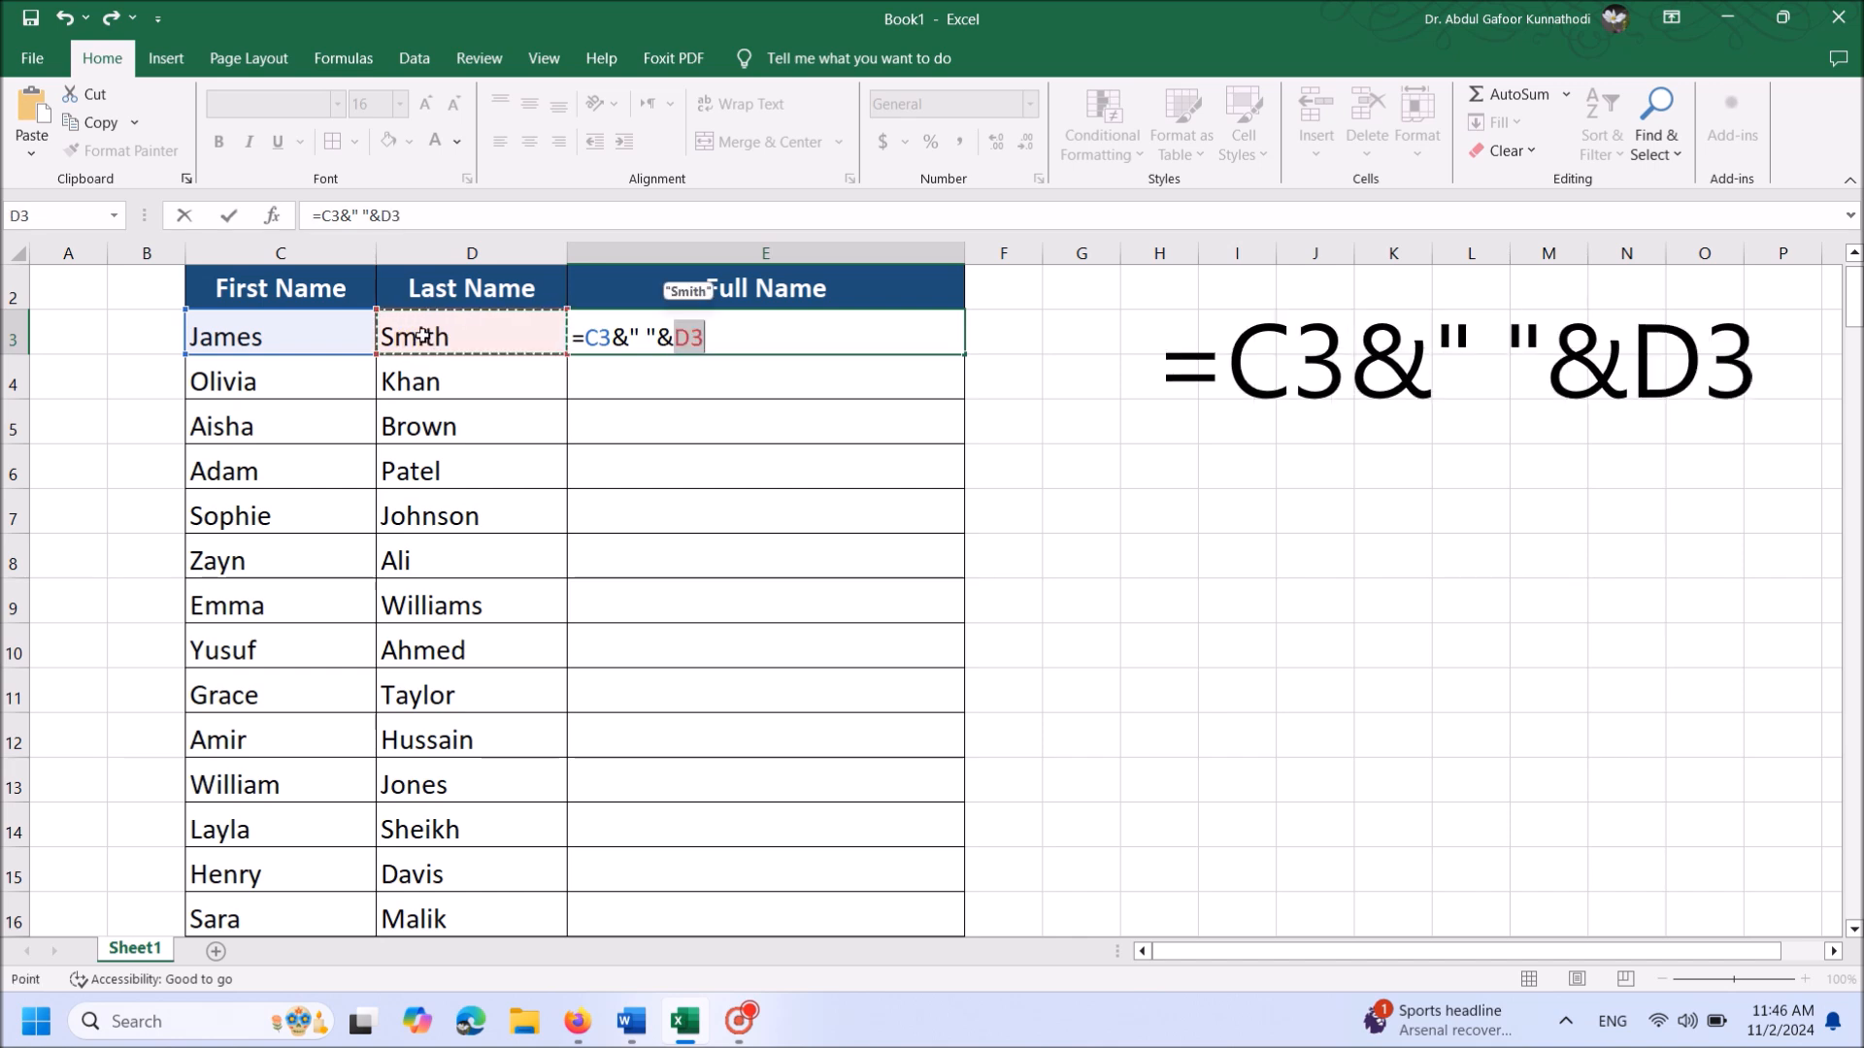
key(Return)
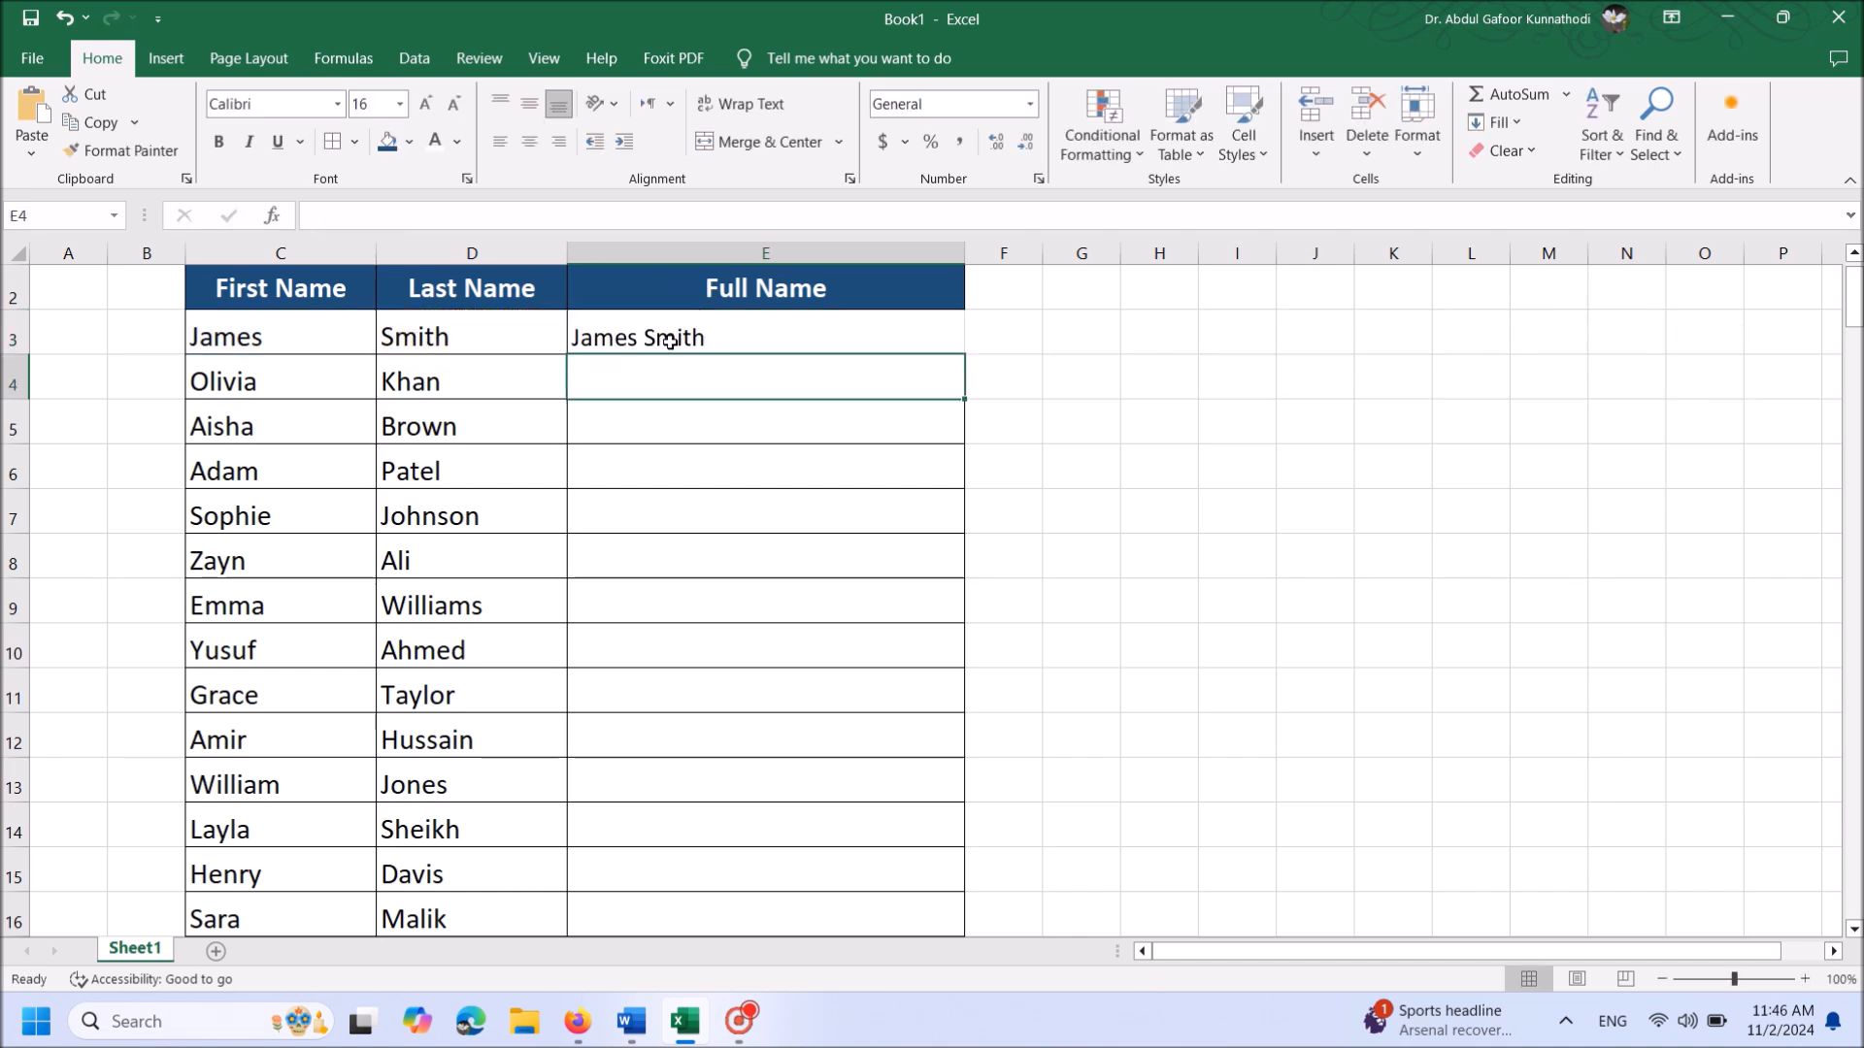
Step: Fill the E3 formula down so every row shows its combined full name
click(765, 336)
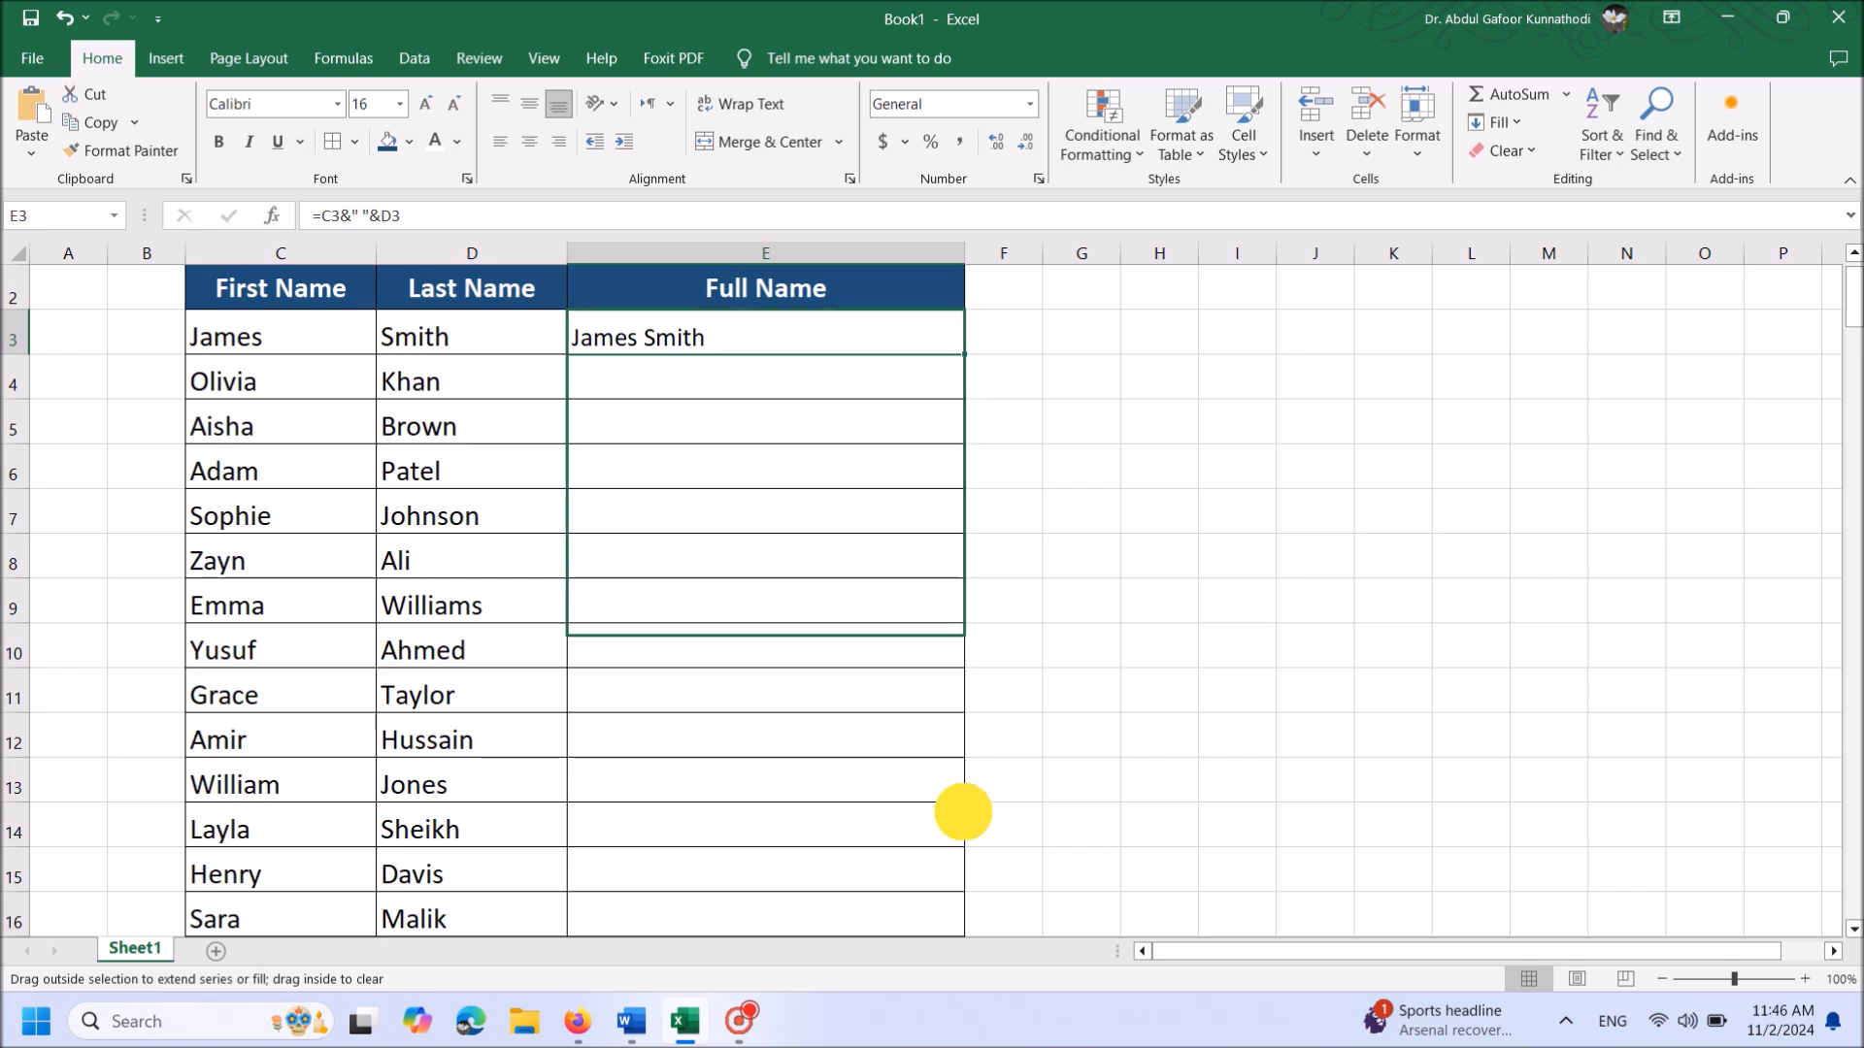
scroll(down, 3)
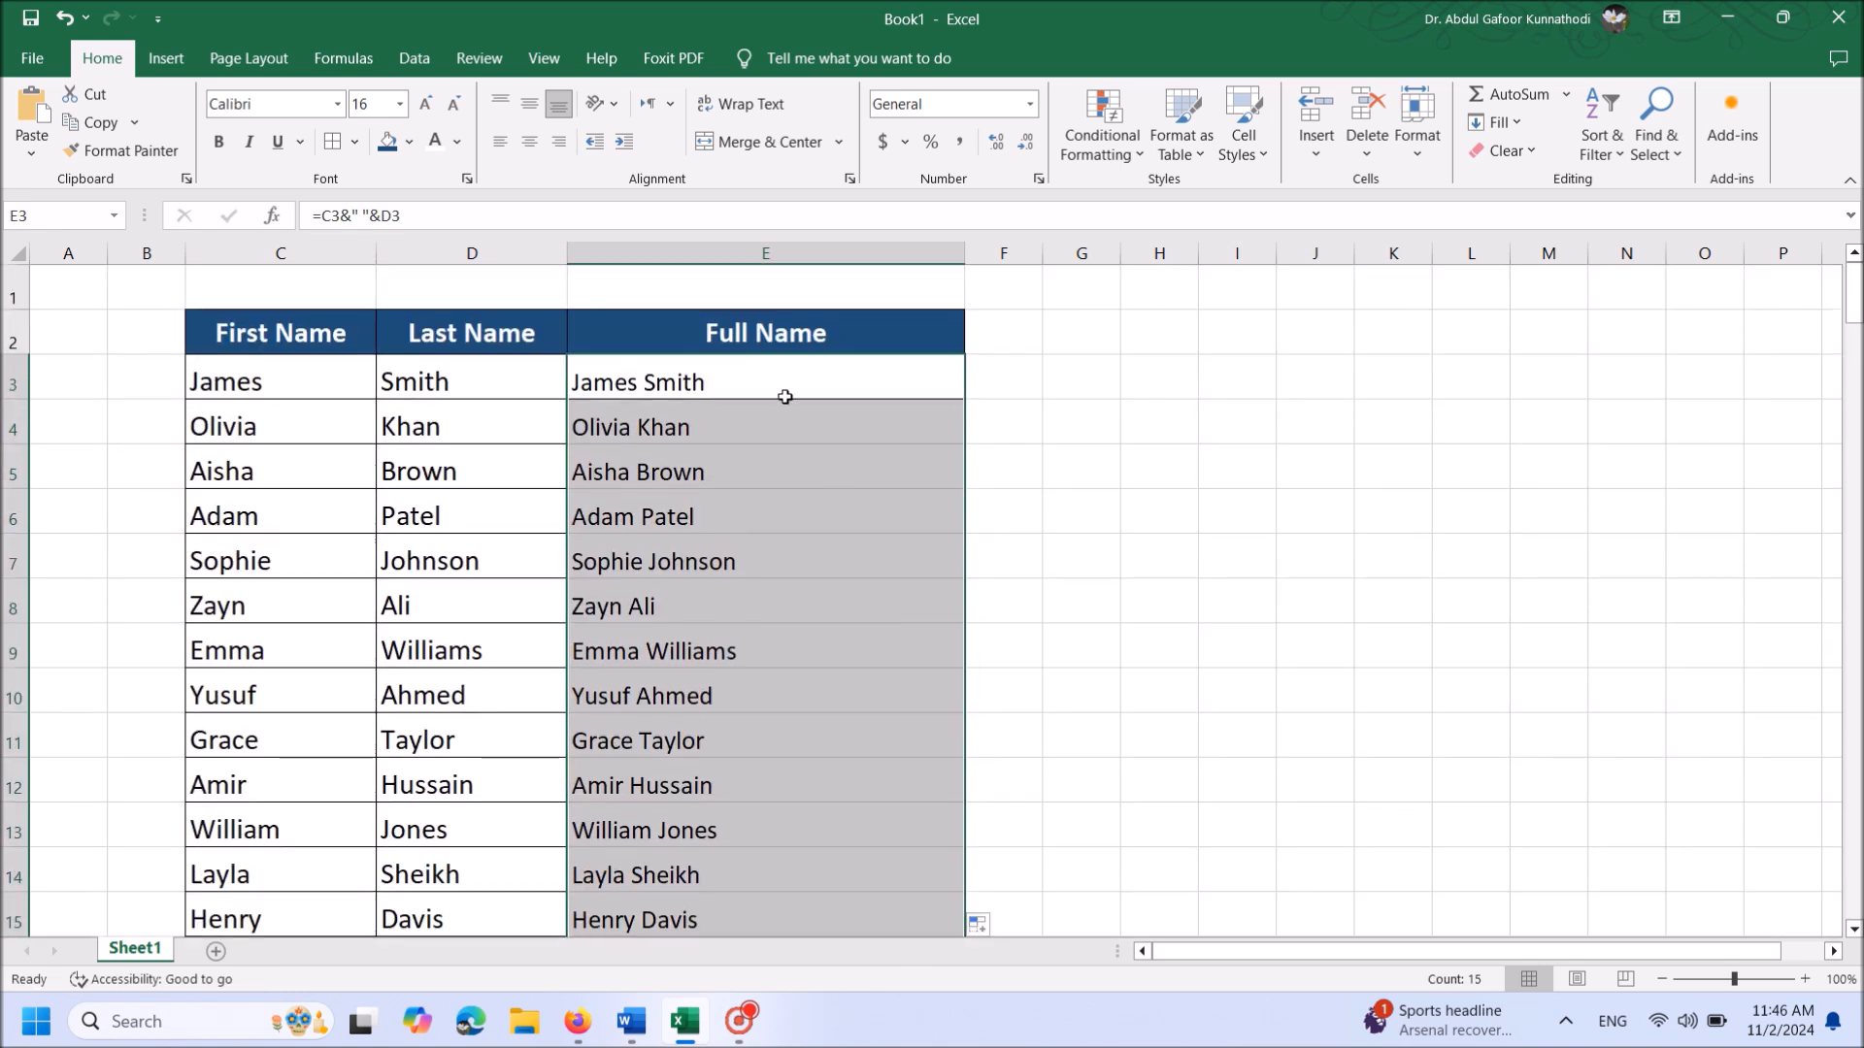
click(765, 382)
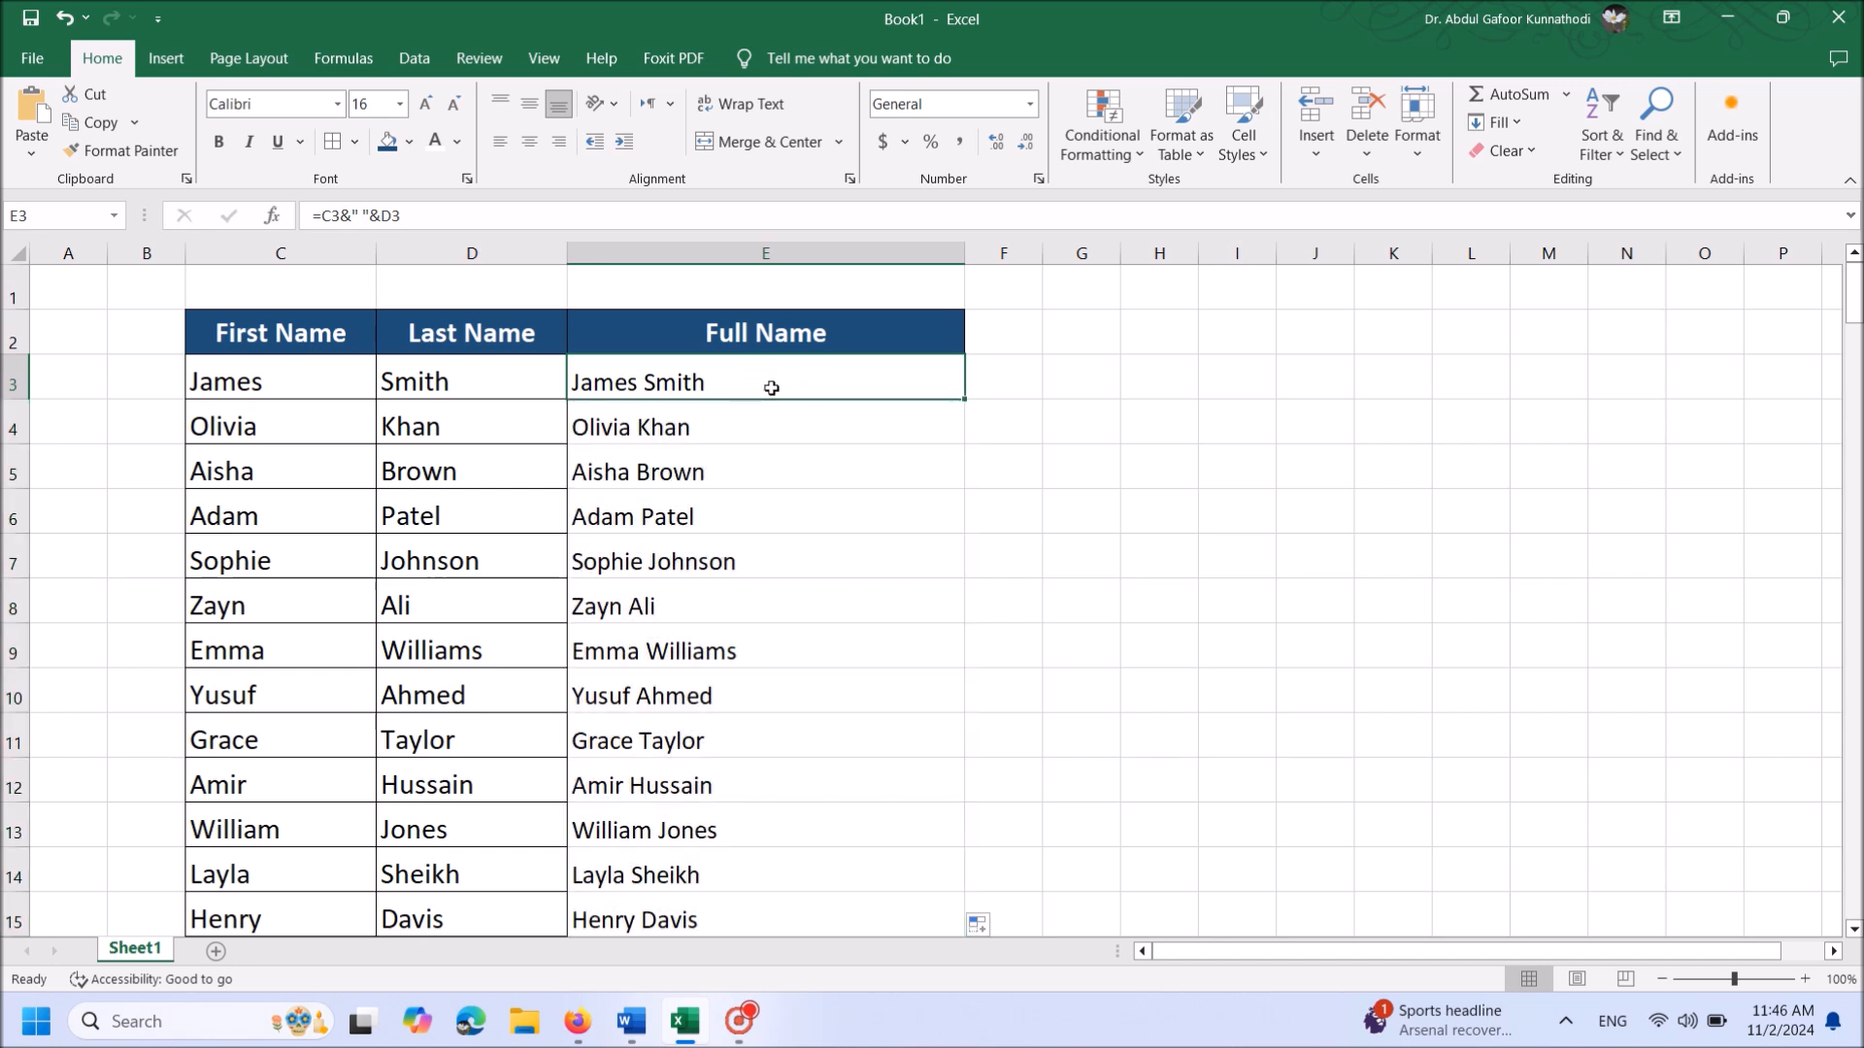
Step: Edit E3 to join the names with '+', giving 'James+Smith'
double_click(765, 383)
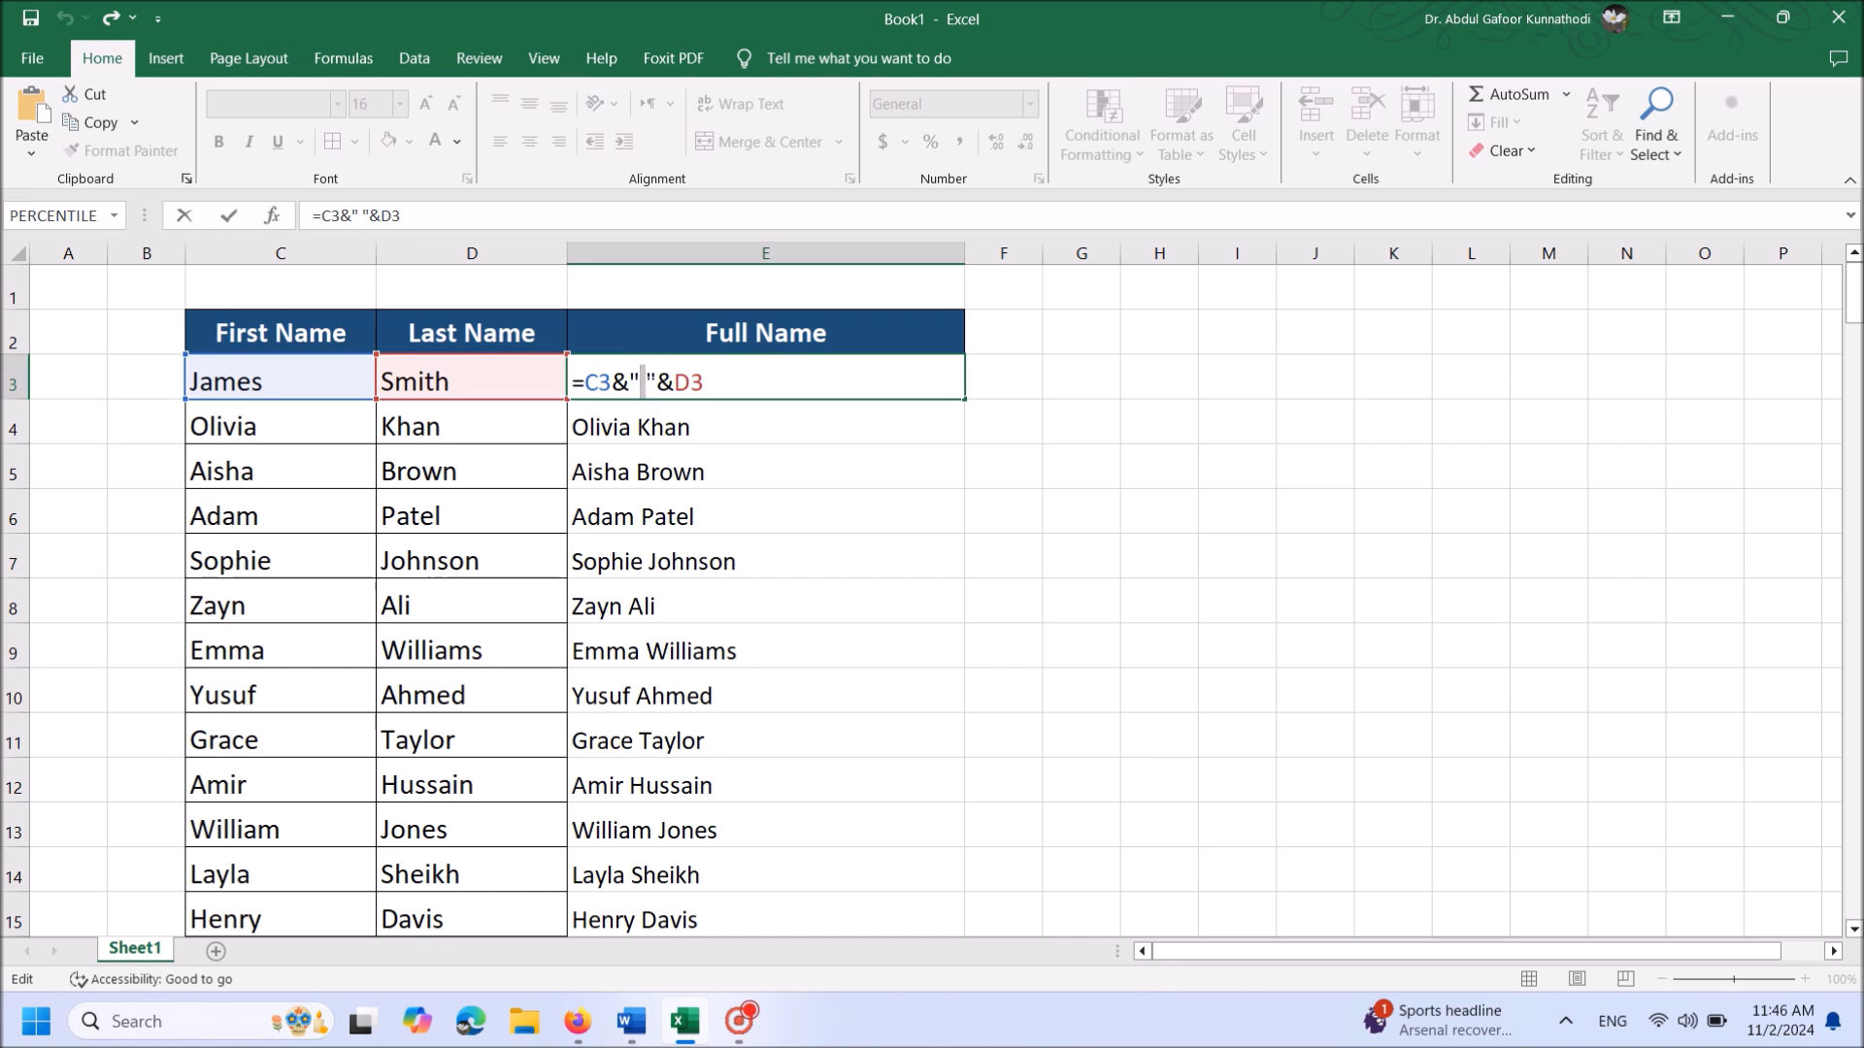
text(+)
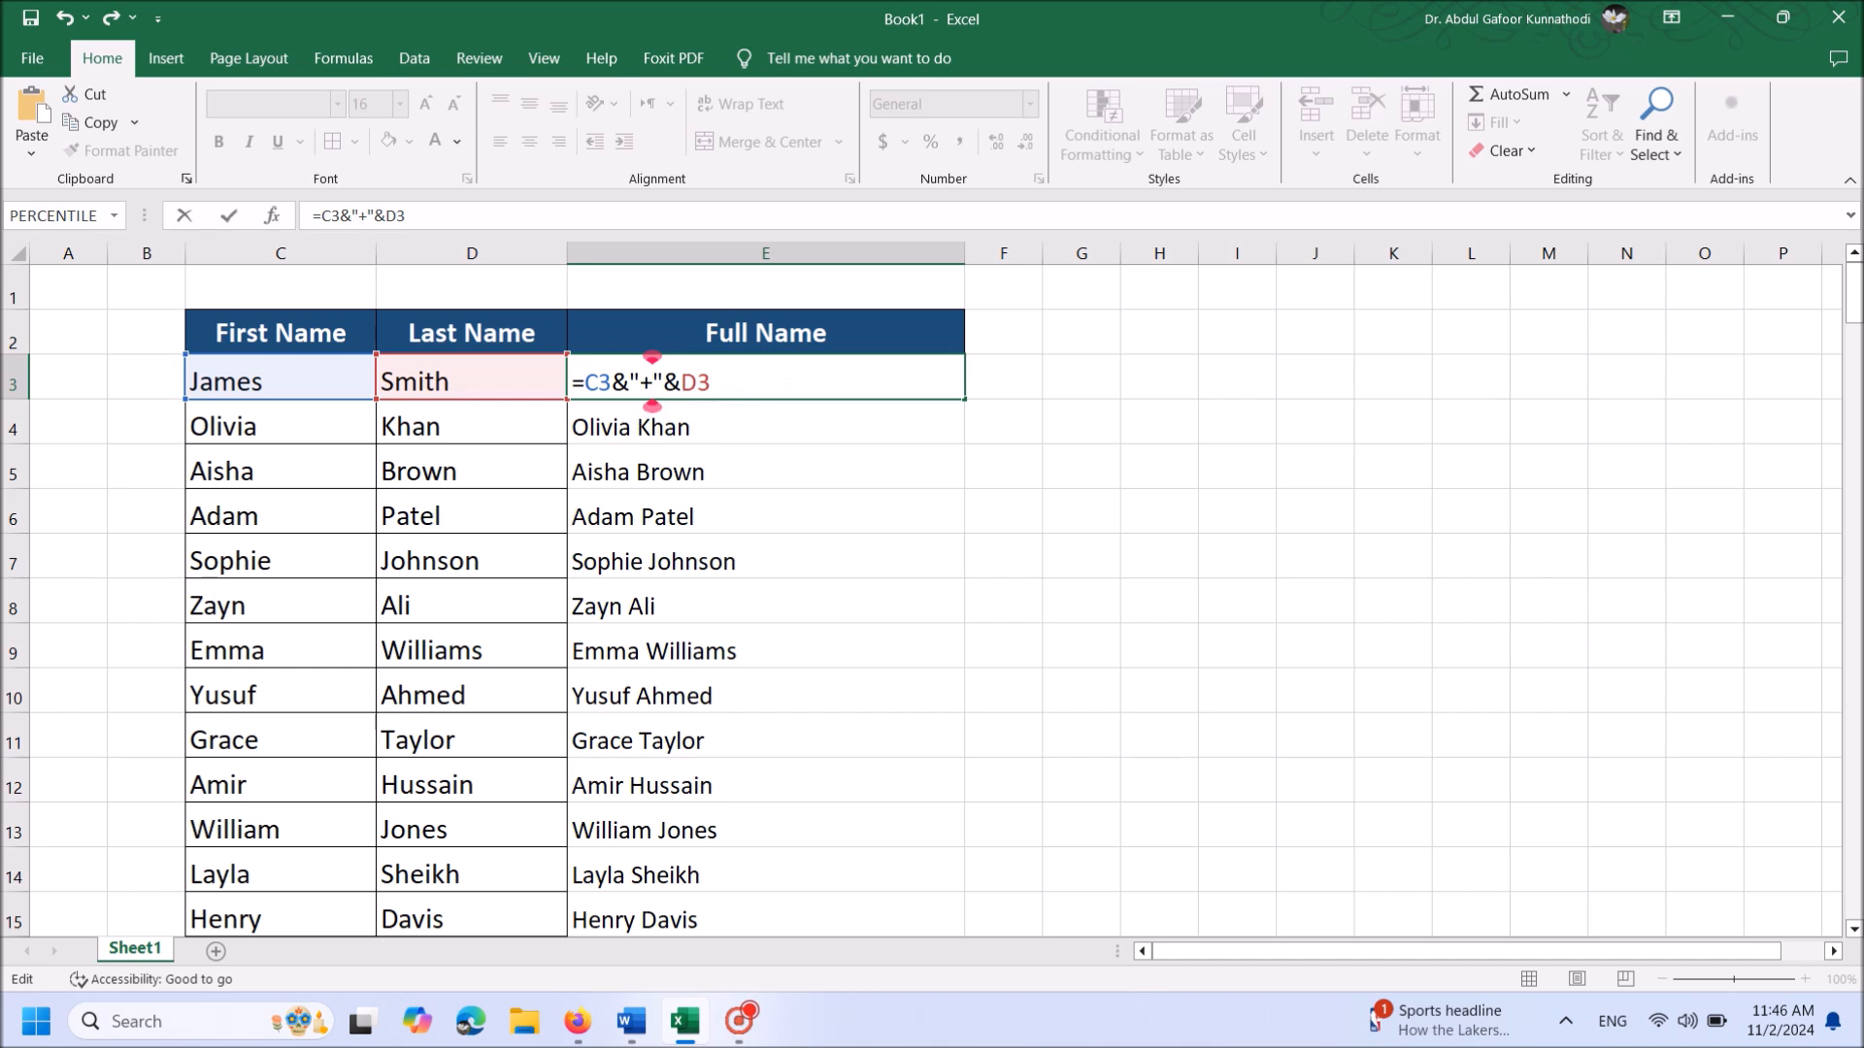
key(Return)
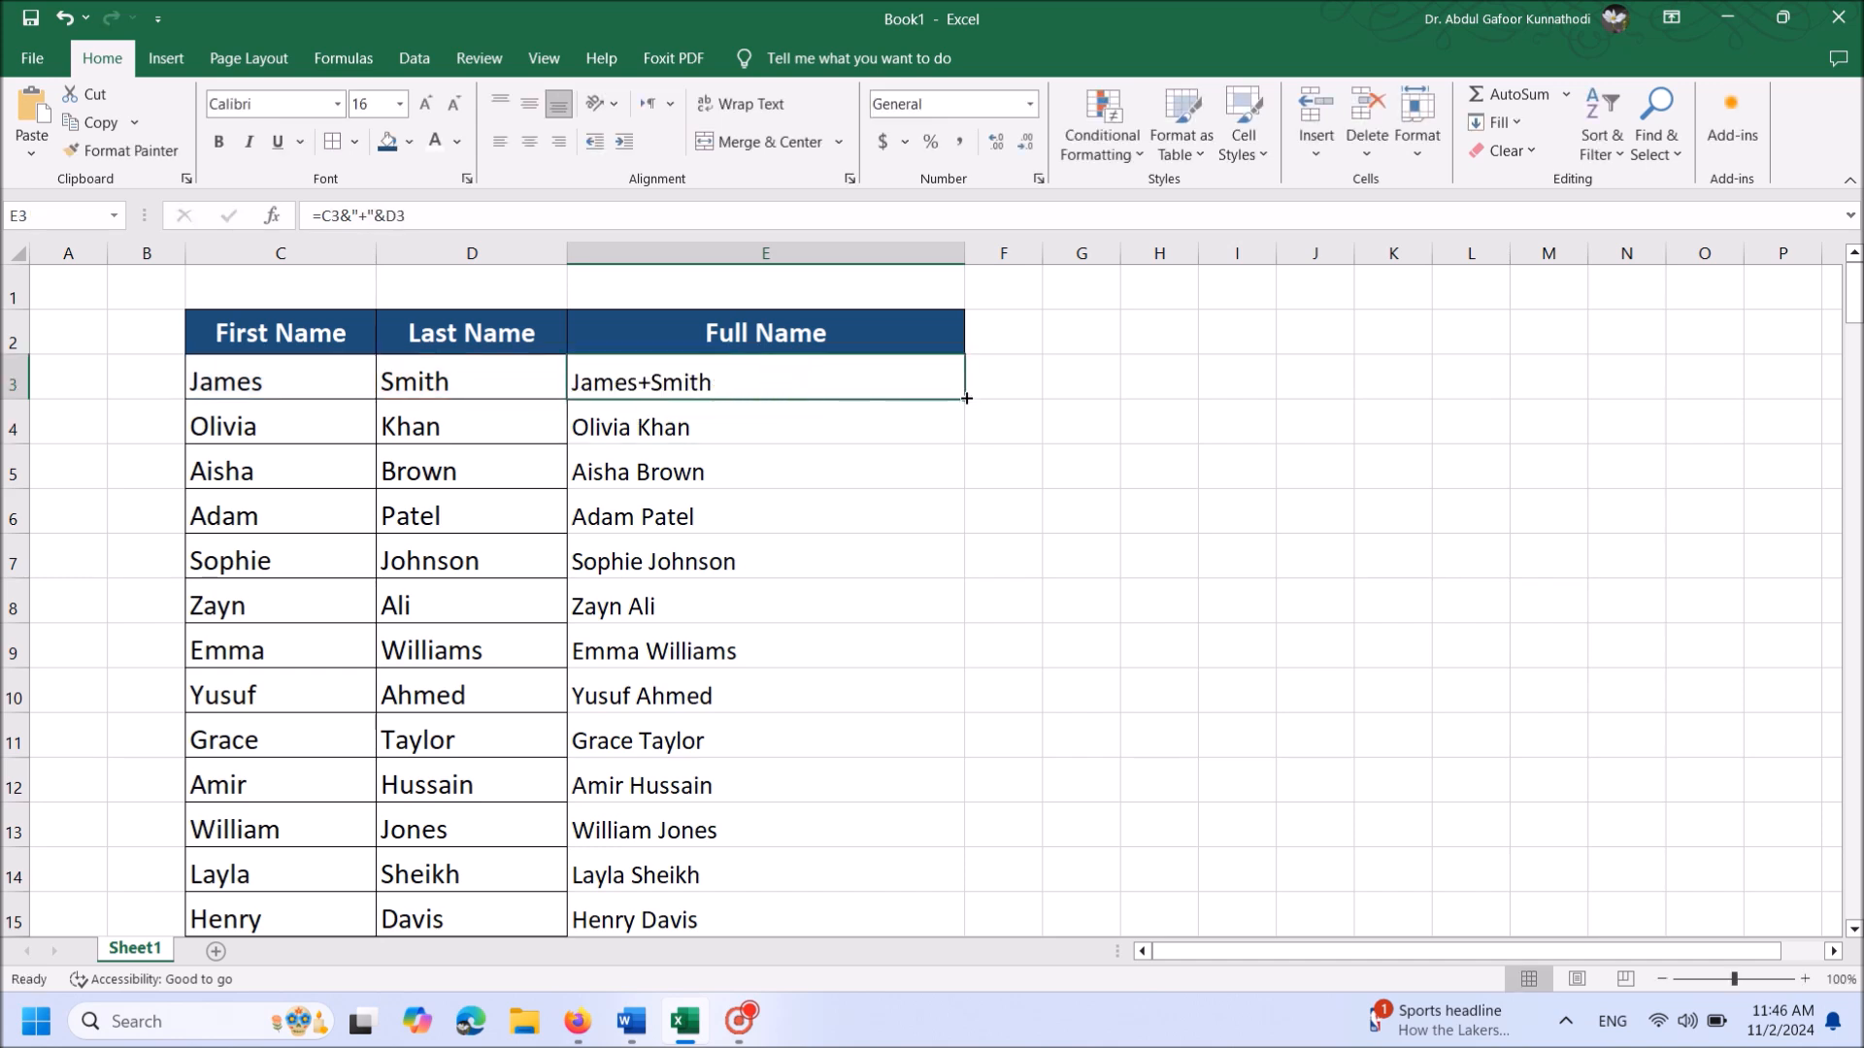